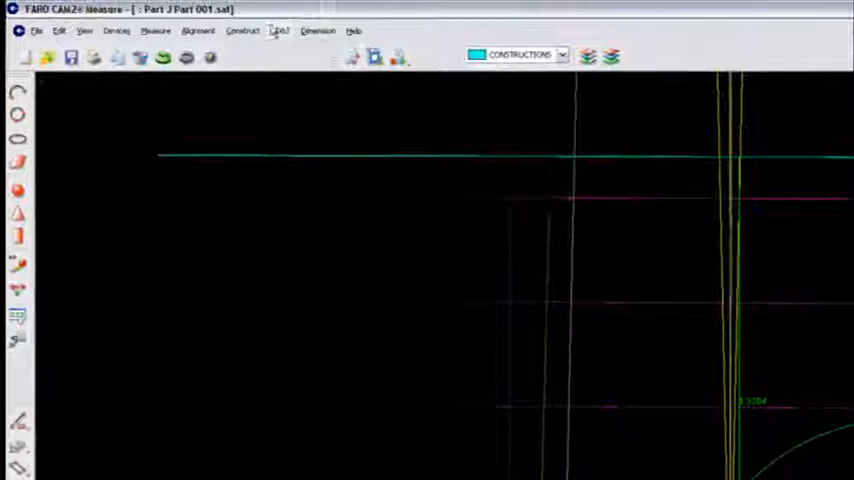
Start a parallel-plane construction on M_DATUM_B, defined by offset distance.
left_click(243, 30)
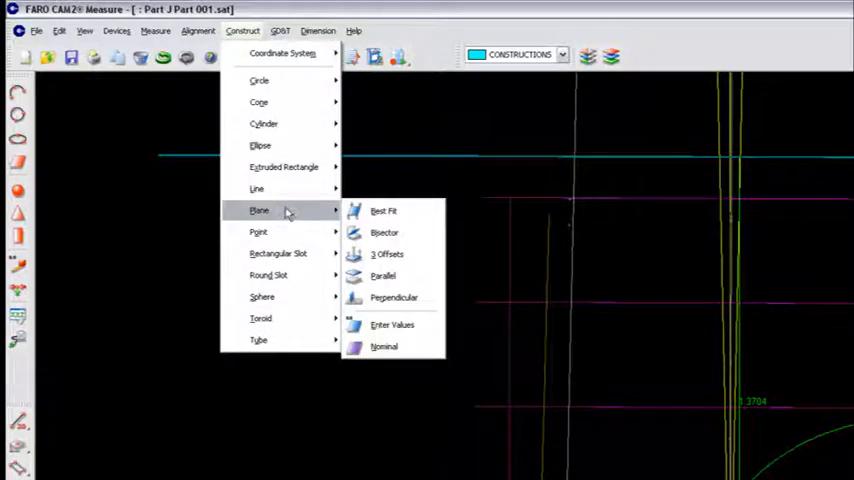
left_click(383, 276)
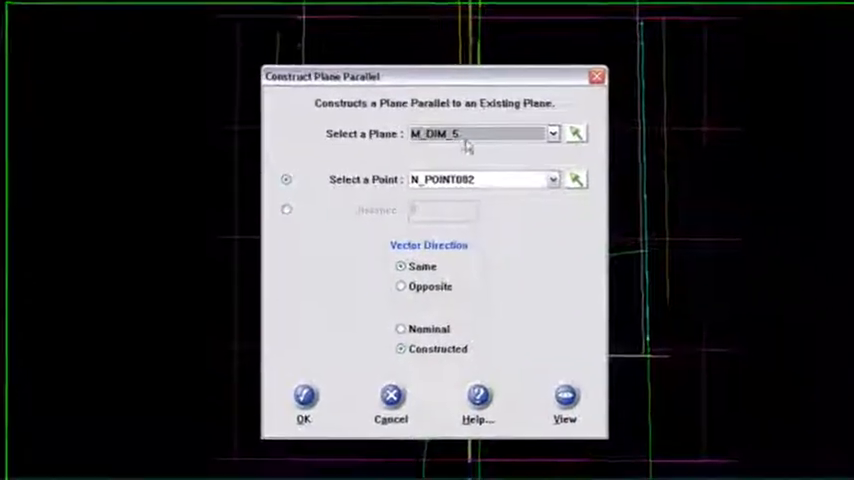
left_click(551, 133)
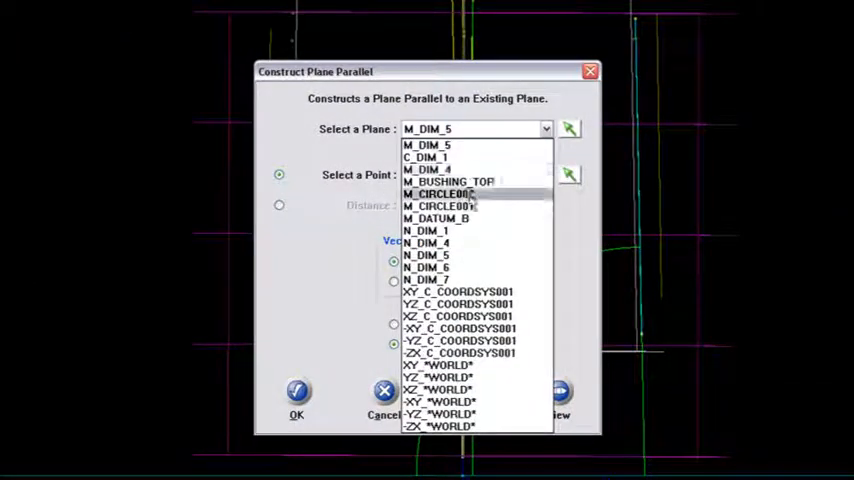
left_click(438, 218)
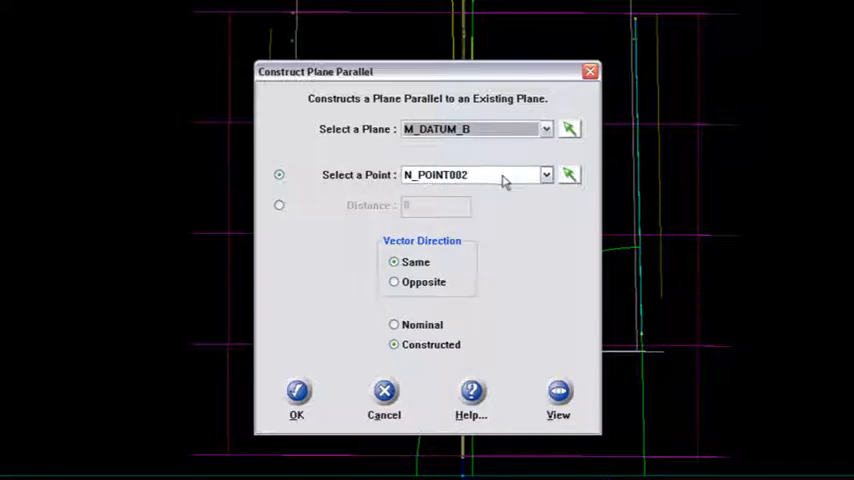
left_click(279, 205)
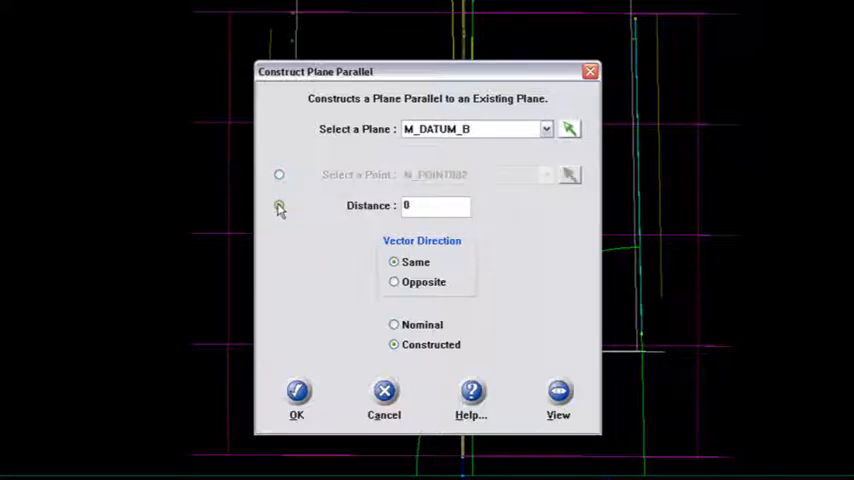
Enter a 0.06 offset with Same vector direction and preview the parallel plane.
left_click(280, 205)
type(".06")
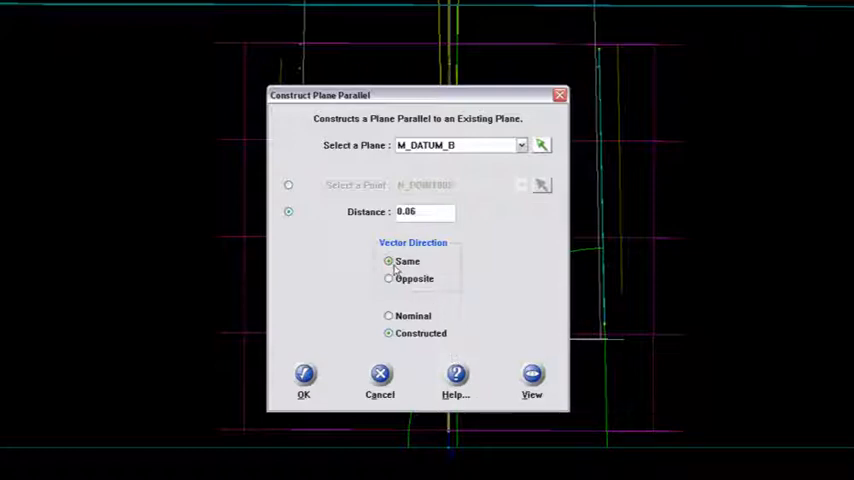
left_click(532, 378)
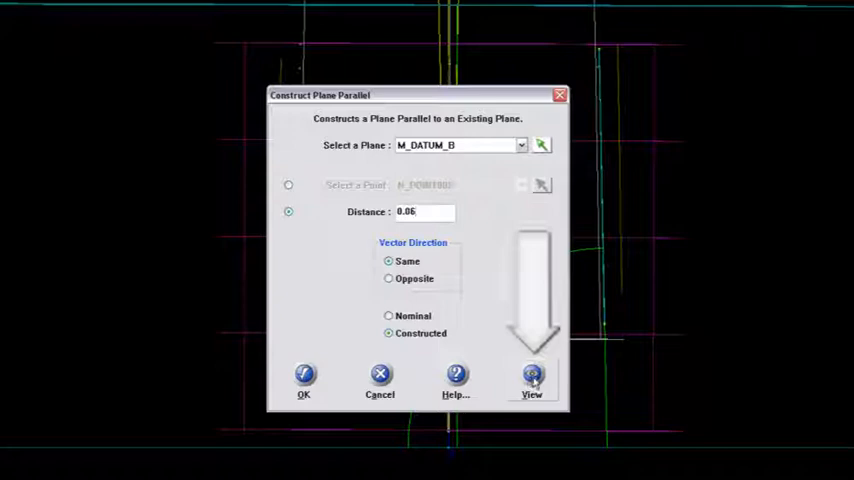
left_click(532, 378)
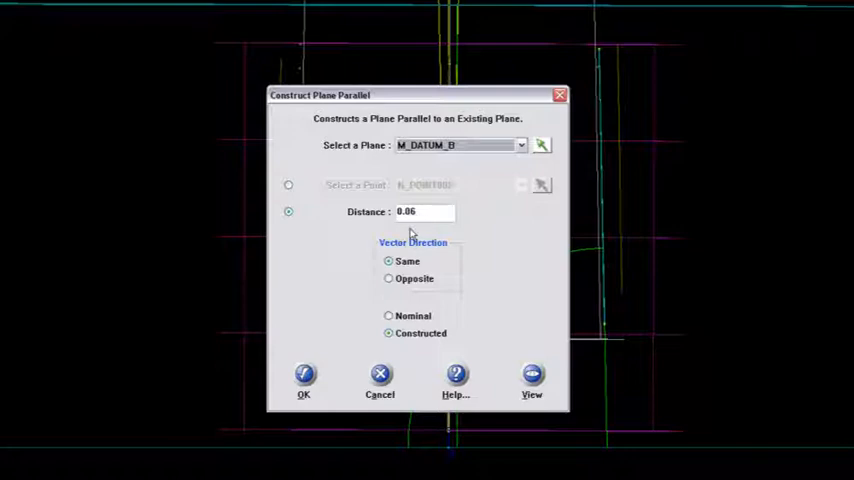
left_click(304, 375)
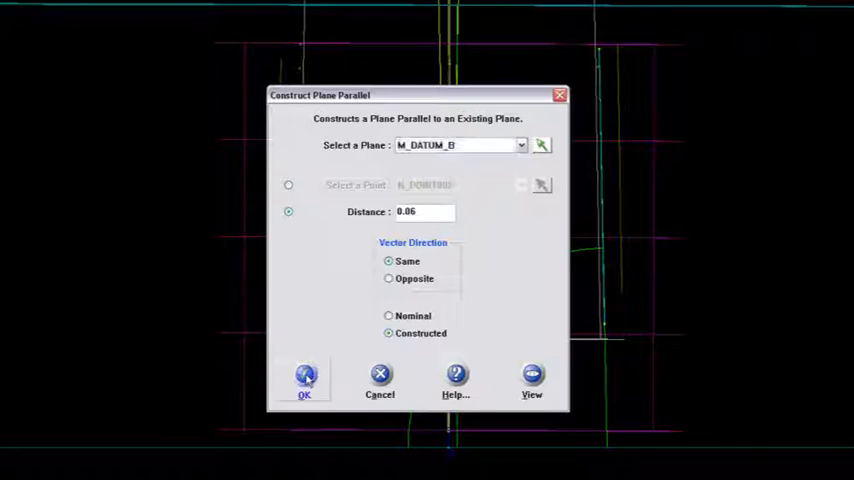
left_click(305, 380)
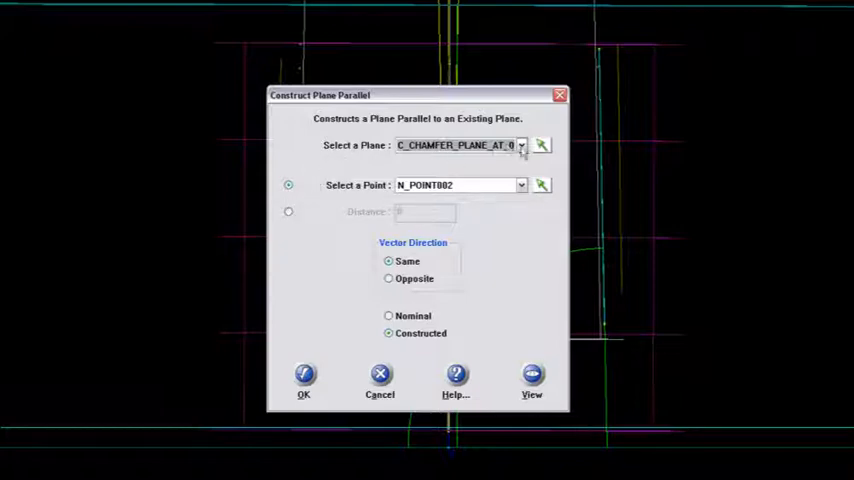
Construct C_PLANE_269 at 0.269 from M_DATUM_B, preview it, and accept the results.
left_click(520, 145)
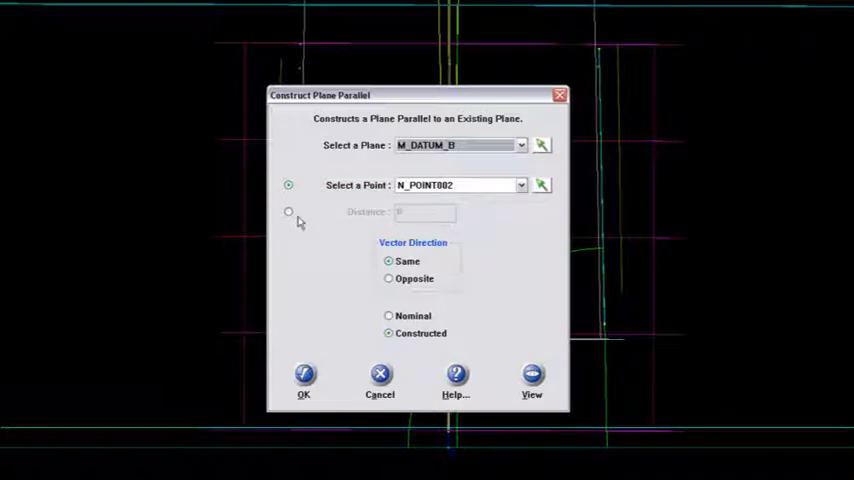
left_click(289, 211)
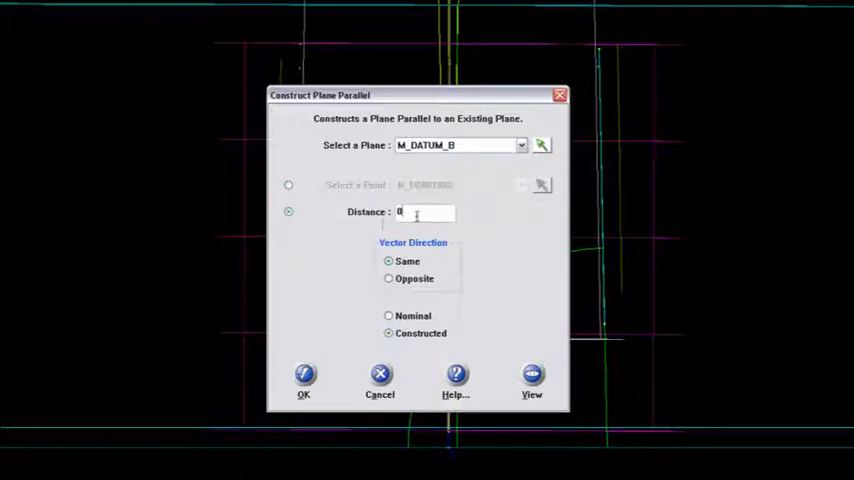
type("0.269")
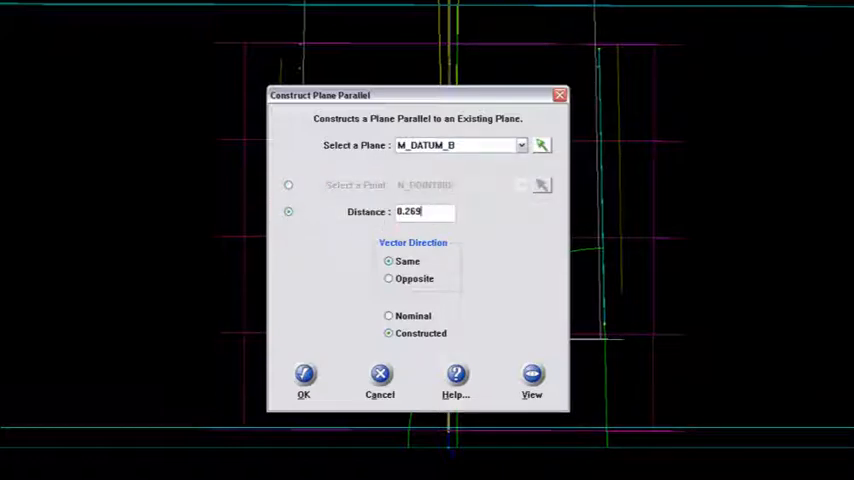
mouse_move(573, 393)
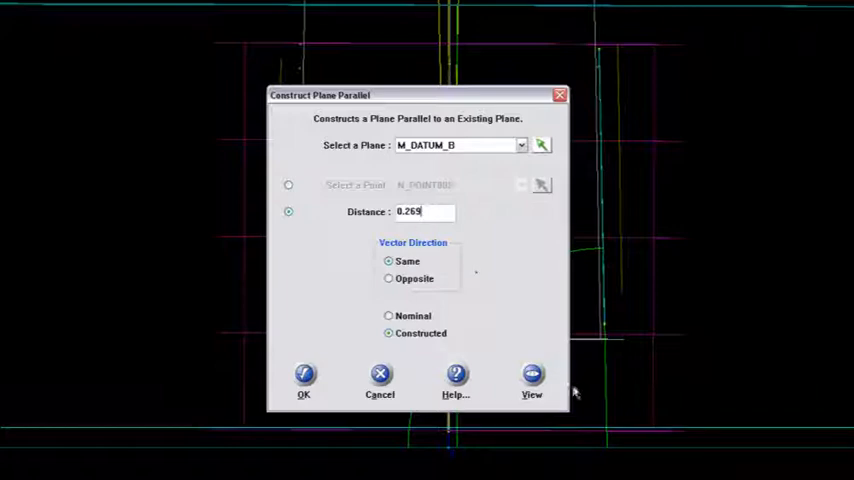
left_click(532, 374)
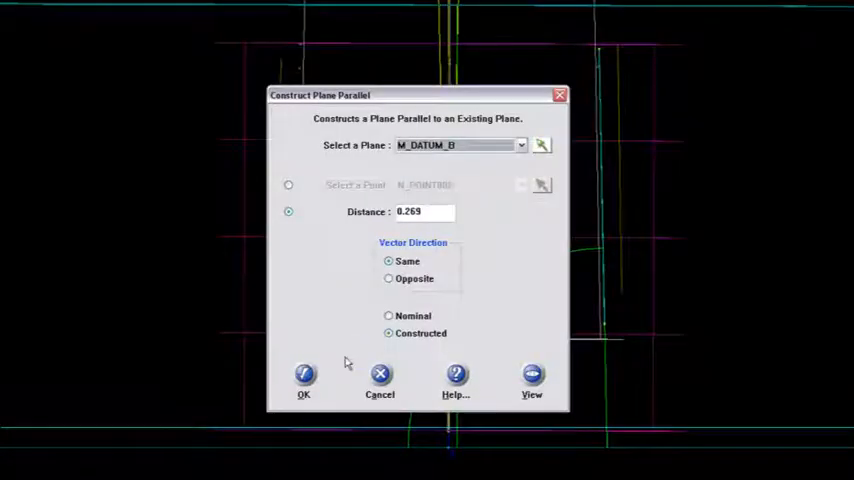
left_click(304, 374)
type("PLANE 269")
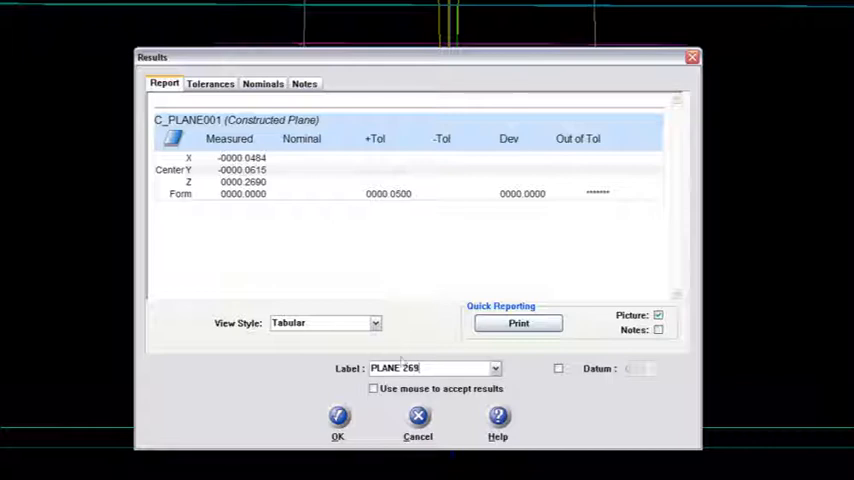
left_click(338, 420)
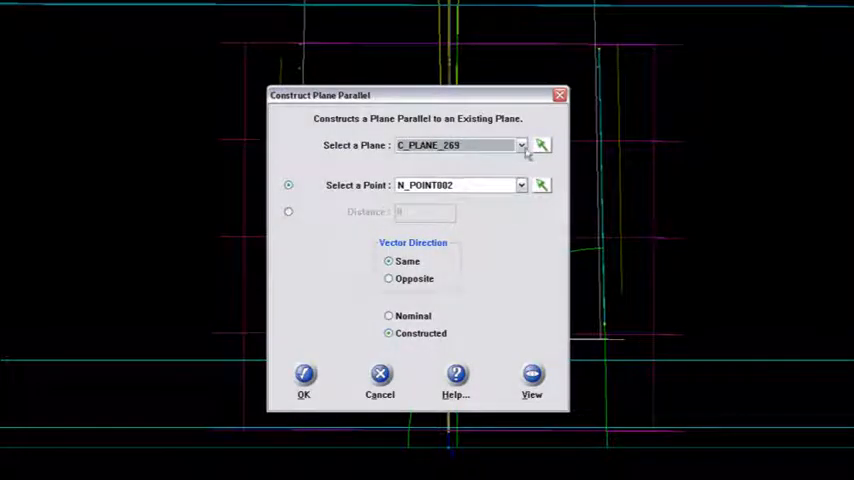
Create C_PLANE_625 offset 0.625 from M_DATUM_B.
left_click(521, 145)
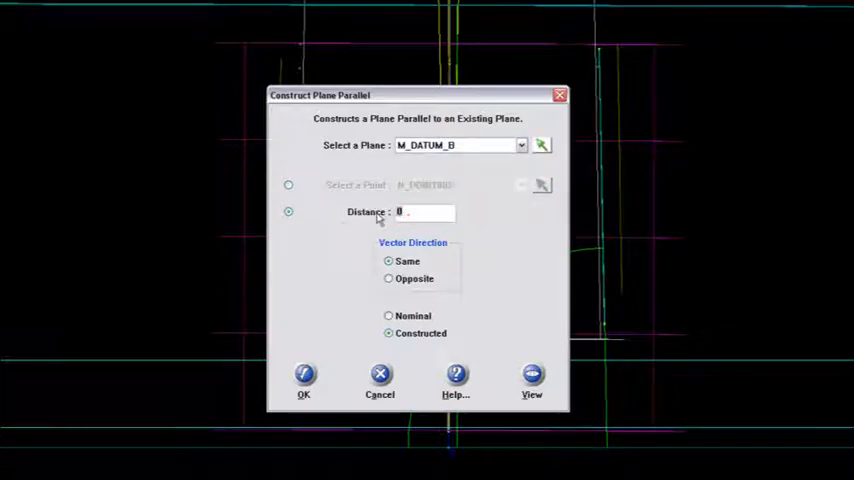
type(".625")
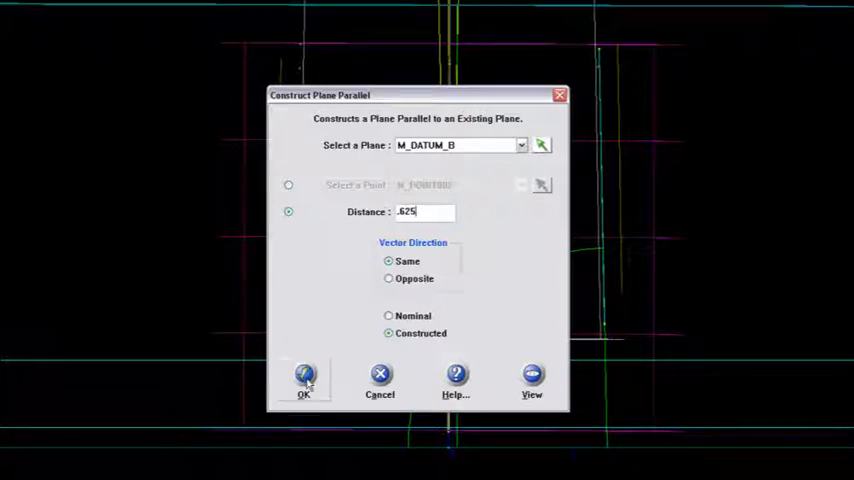
left_click(304, 380)
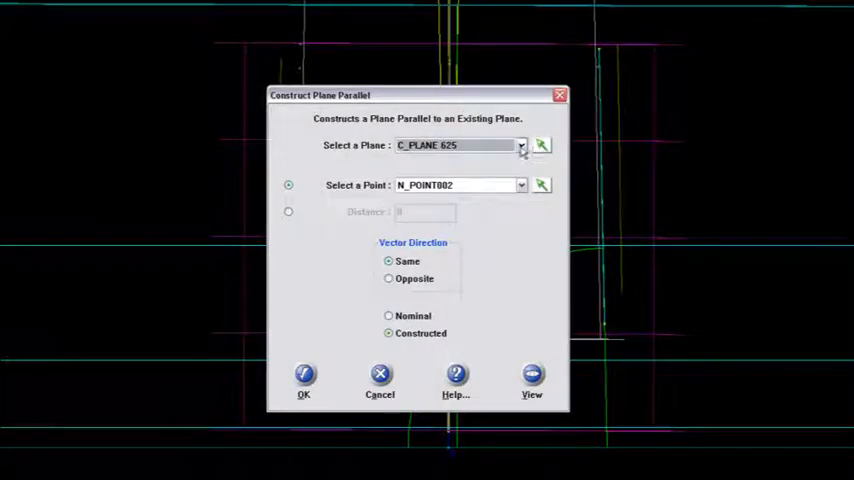
Create PLANE 1 IN at a 1-inch offset from M_DATUM_B and accept its results.
left_click(520, 145)
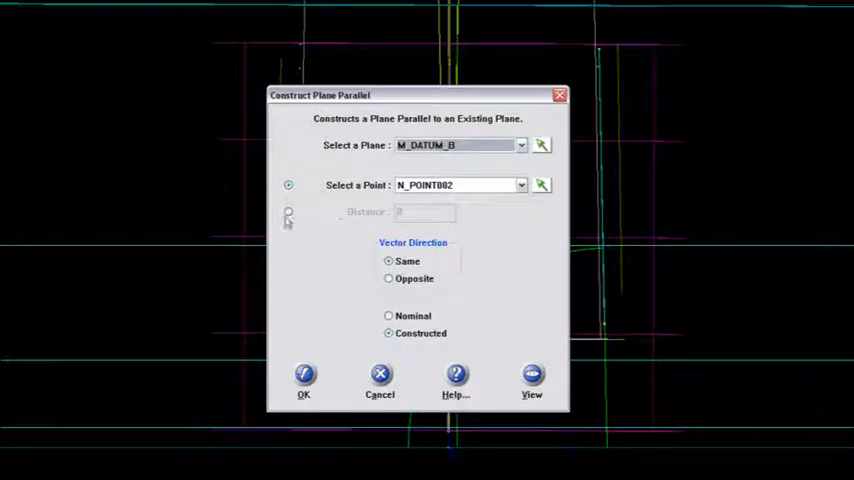
left_click(288, 211)
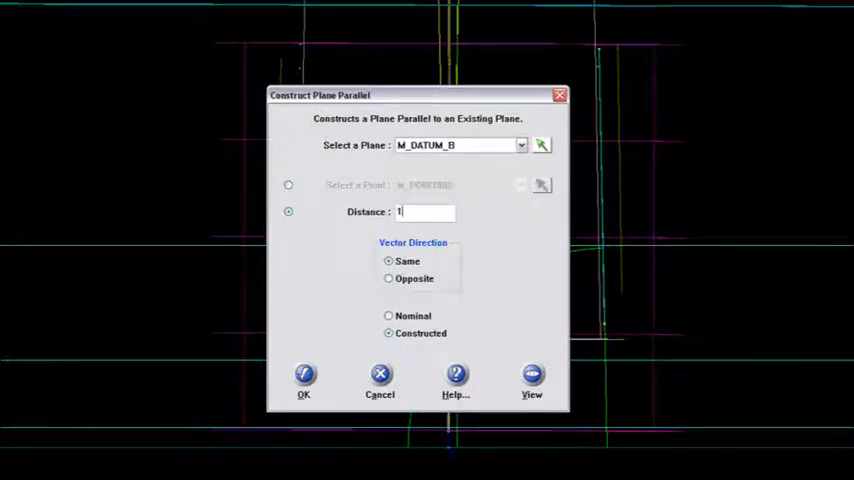
left_click(304, 375)
type("PLANE 1 IN")
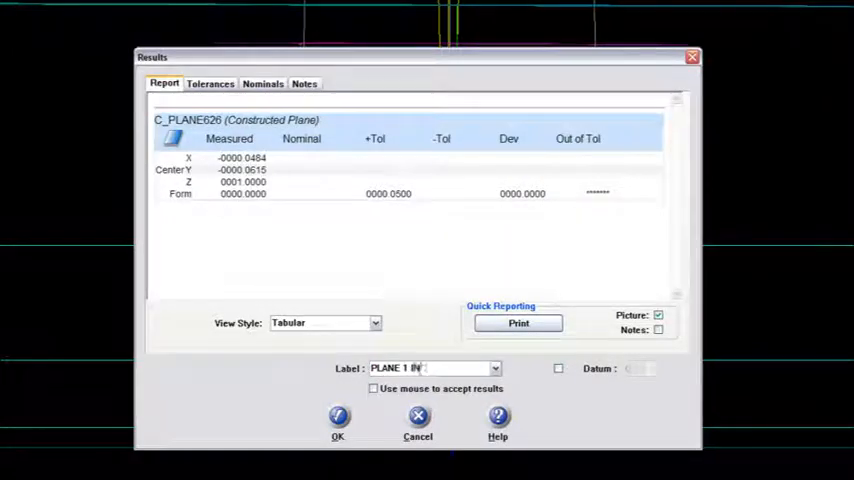
left_click(338, 416)
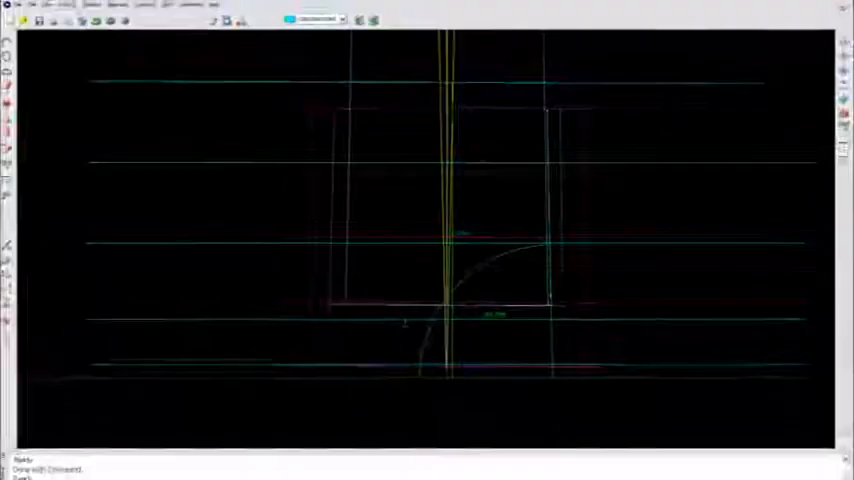